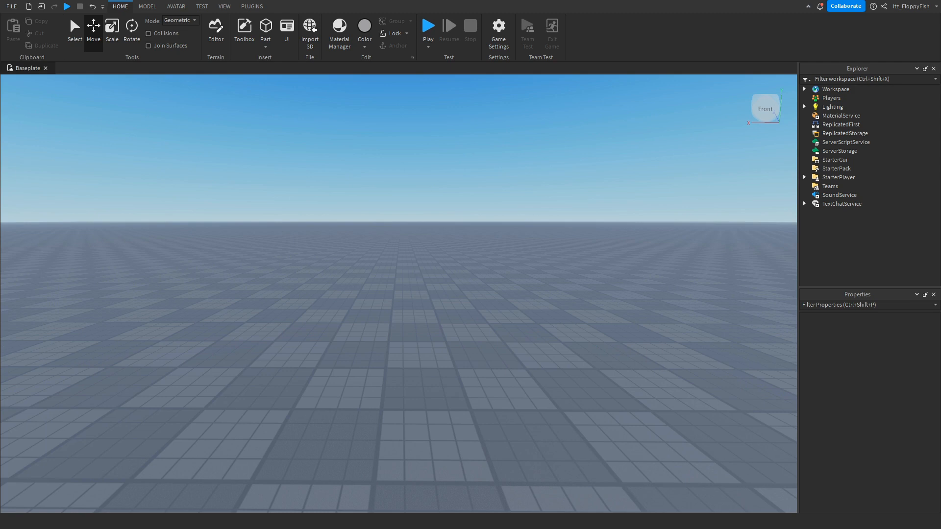
Show the View ribbon's window and tool options for the empty Baseplate scene
{"action": "left_click", "coordinate": [428, 27]}
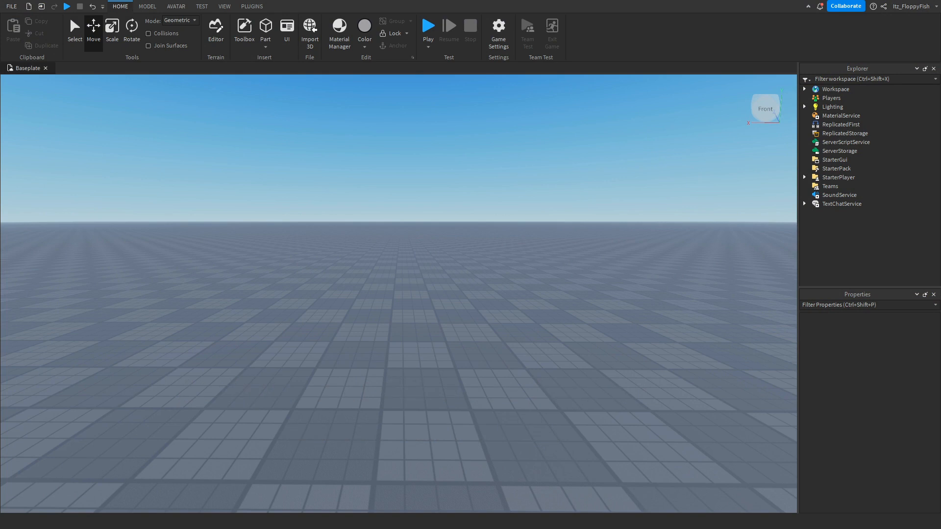
{"action": "left_click", "coordinate": [224, 6]}
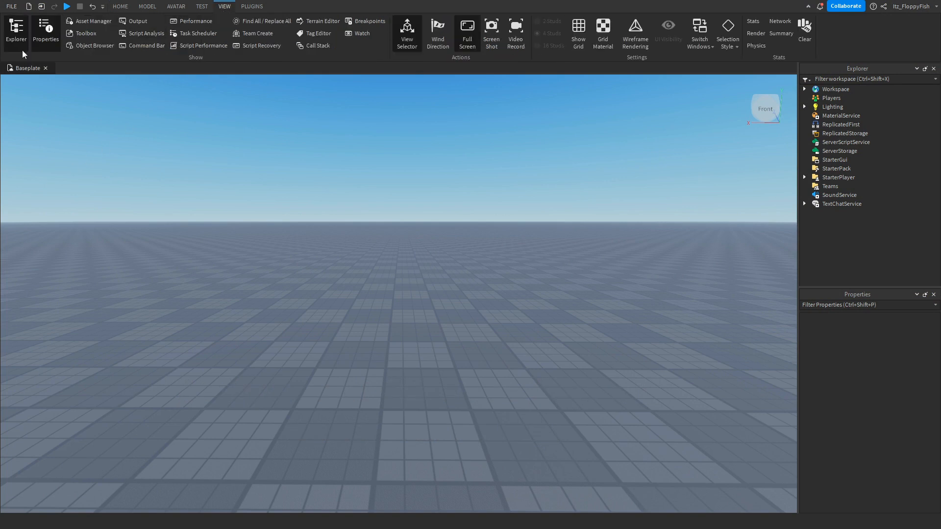
{"action": "mouse_move", "coordinate": [114, 17]}
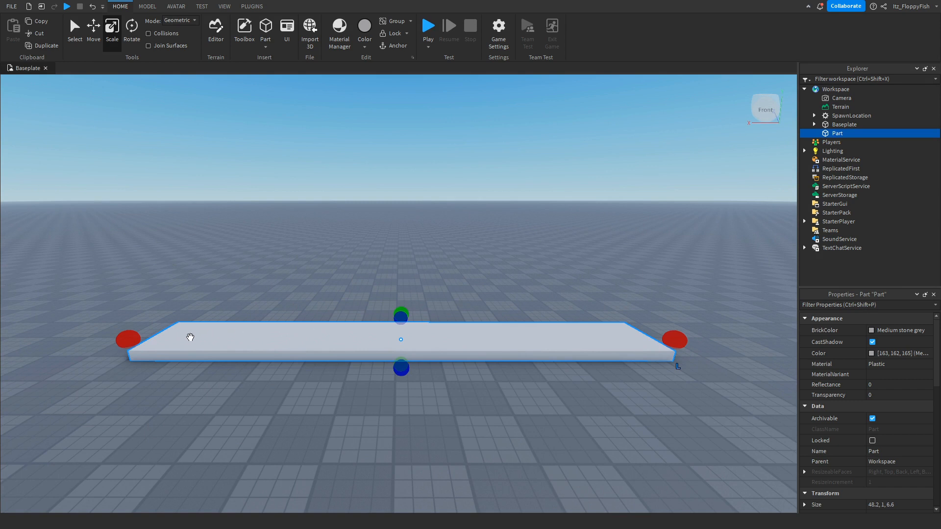
{"action": "mouse_move", "coordinate": [378, 335]}
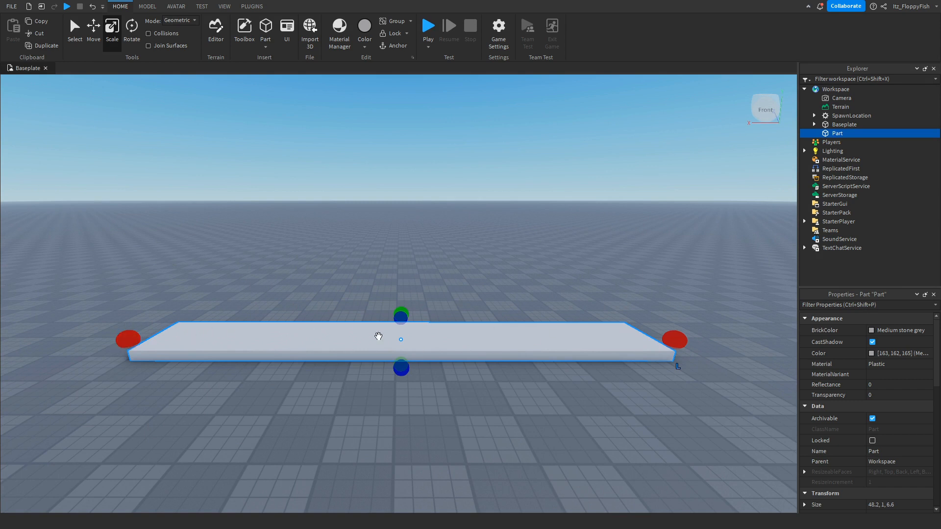
{"action": "mouse_move", "coordinate": [491, 347]}
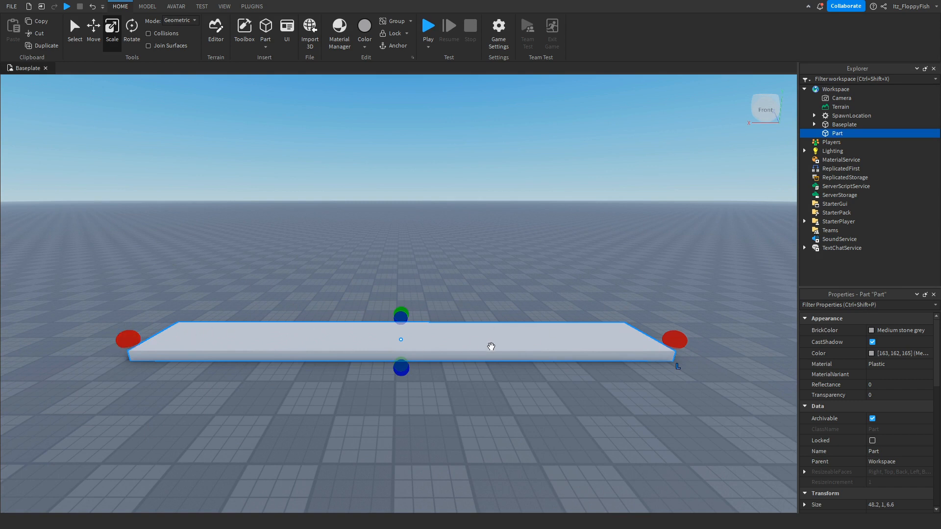
Select the new long flat grey slab and check its BrickColor in Properties
{"action": "left_click", "coordinate": [474, 456]}
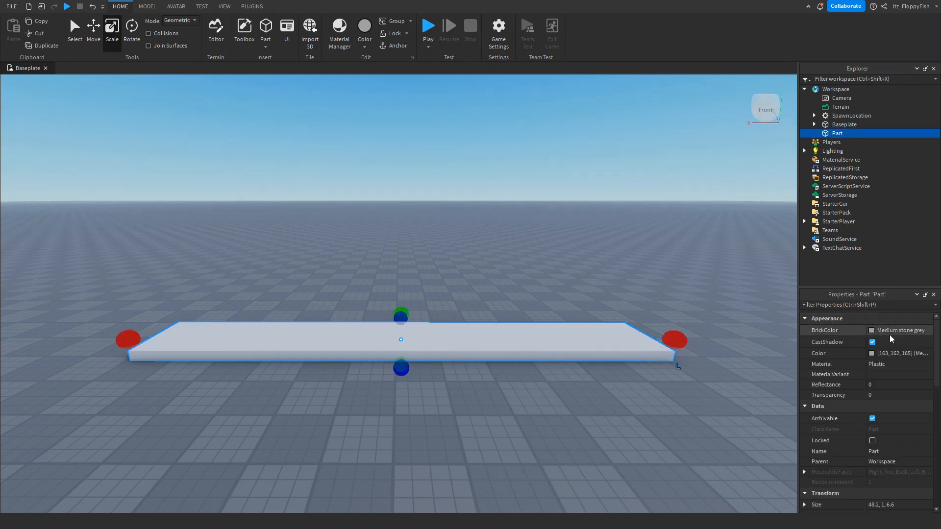
{"action": "left_click", "coordinate": [834, 331]}
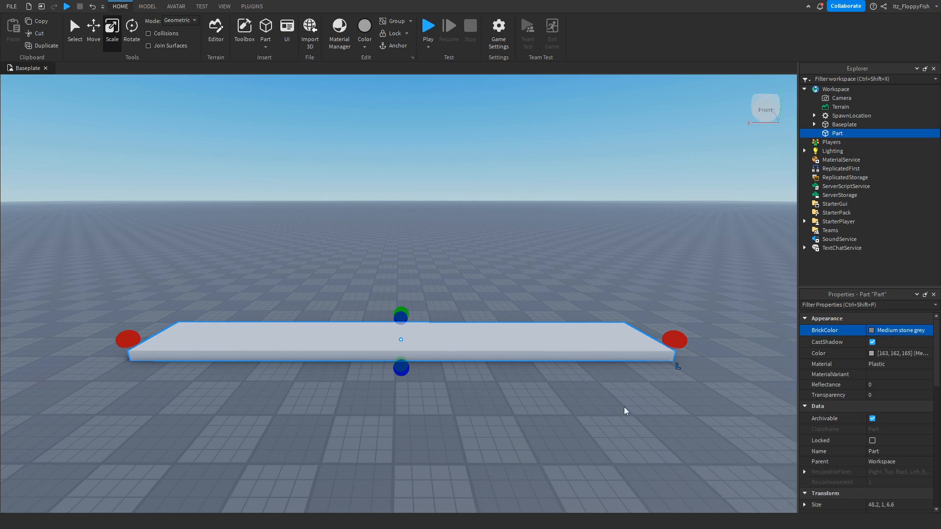
{"action": "mouse_move", "coordinate": [558, 223]}
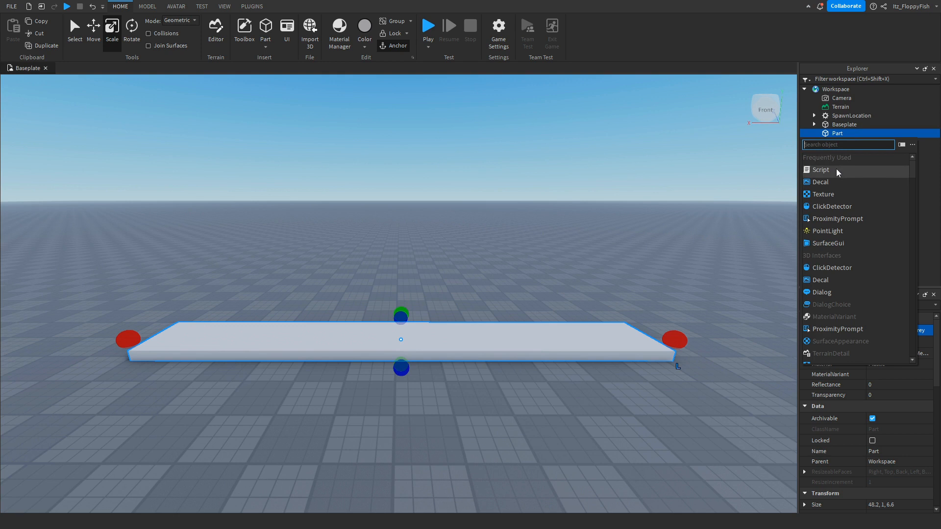
Add a Script object inside the conveyor Part
{"action": "left_click", "coordinate": [819, 170]}
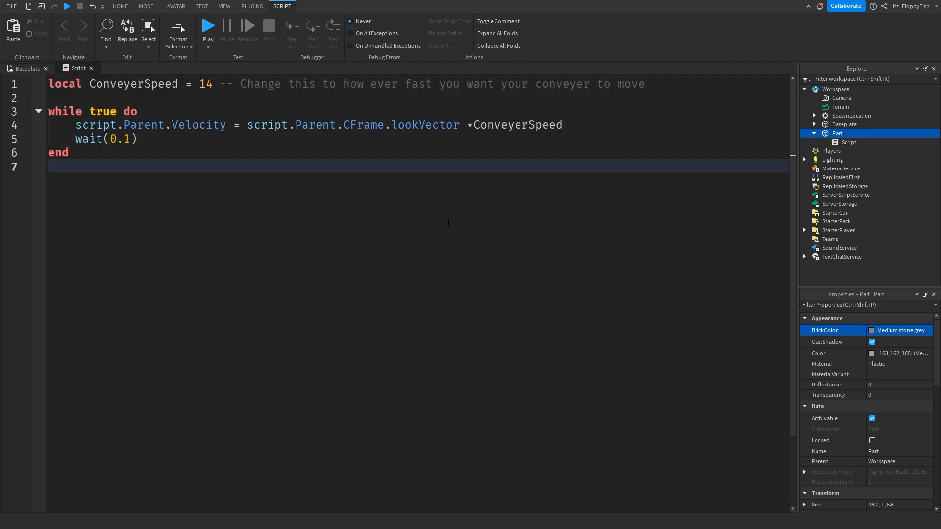
{"action": "mouse_move", "coordinate": [381, 237]}
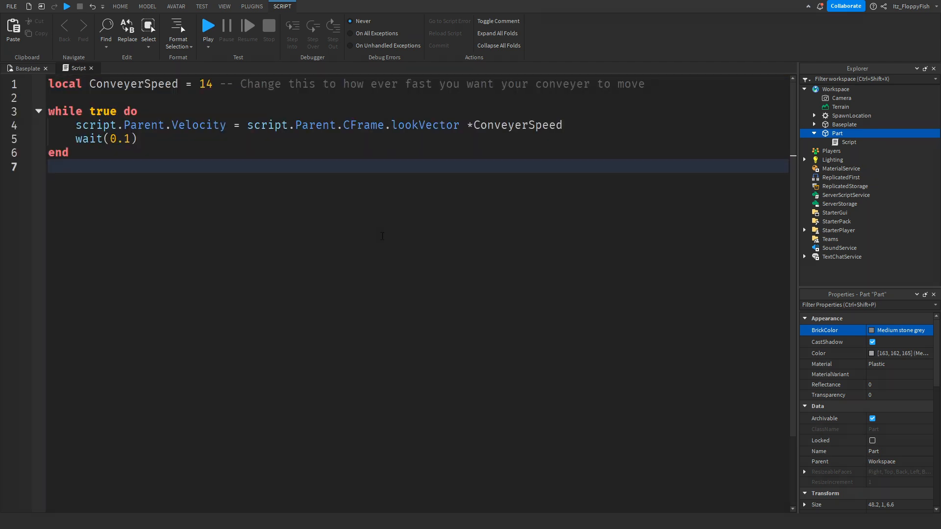
{"action": "mouse_move", "coordinate": [173, 203]}
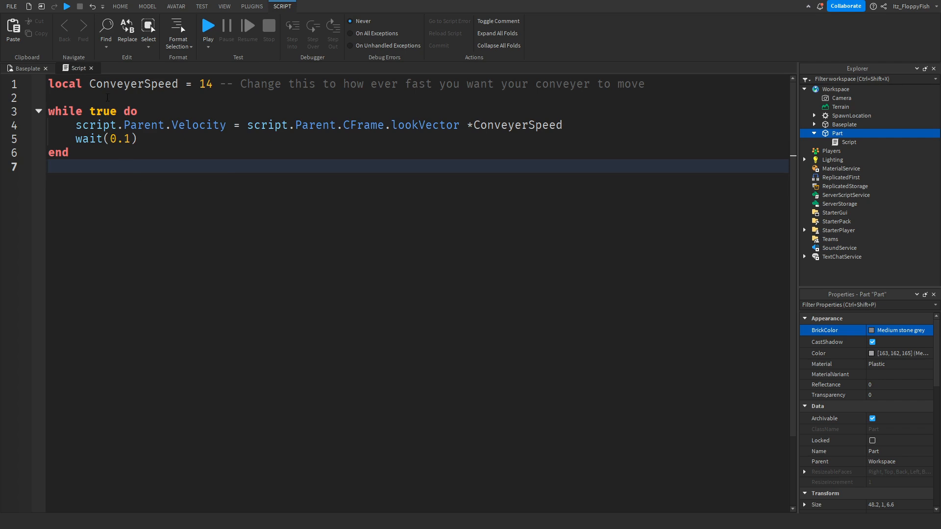
Edit the script's ConveyerSpeed value, trying 7 and leaving it at 14
{"action": "double_click", "coordinate": [133, 83]}
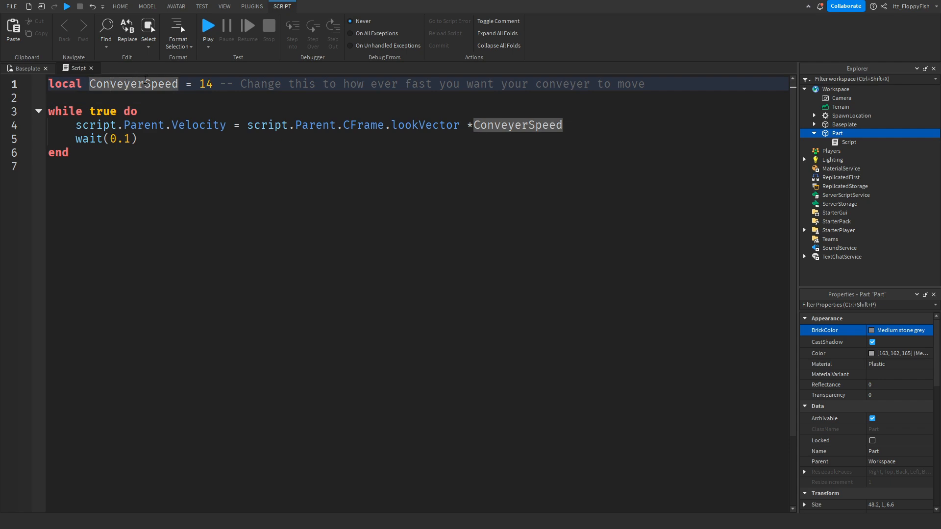
{"action": "double_click", "coordinate": [205, 83]}
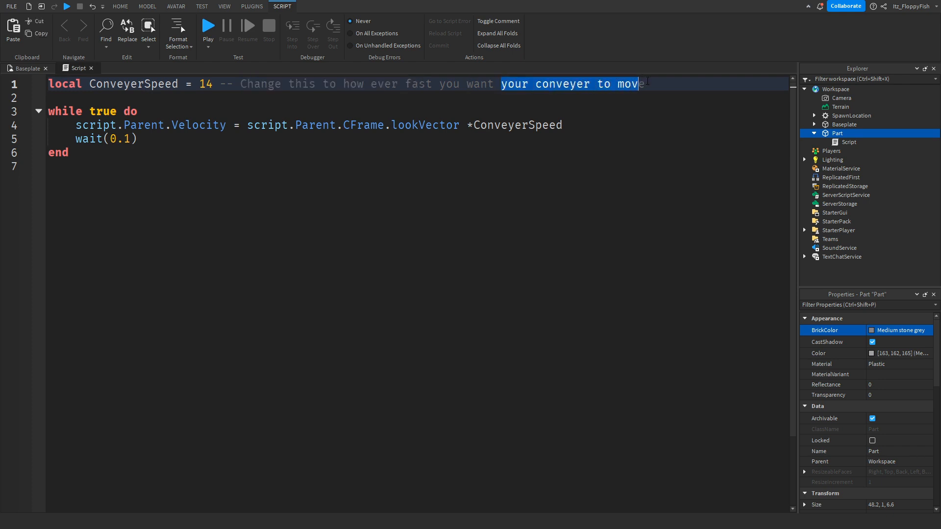
{"action": "left_click", "coordinate": [295, 111]}
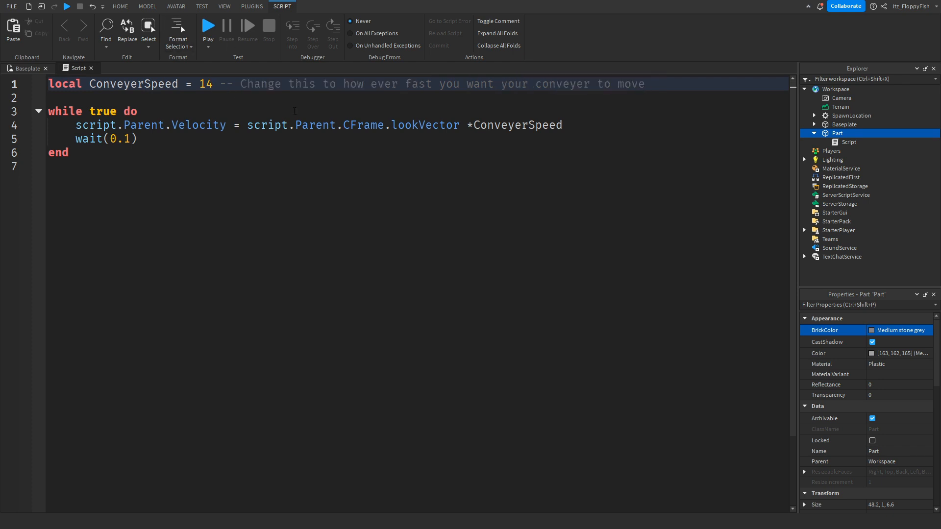
{"action": "key", "text": "Backspace"}
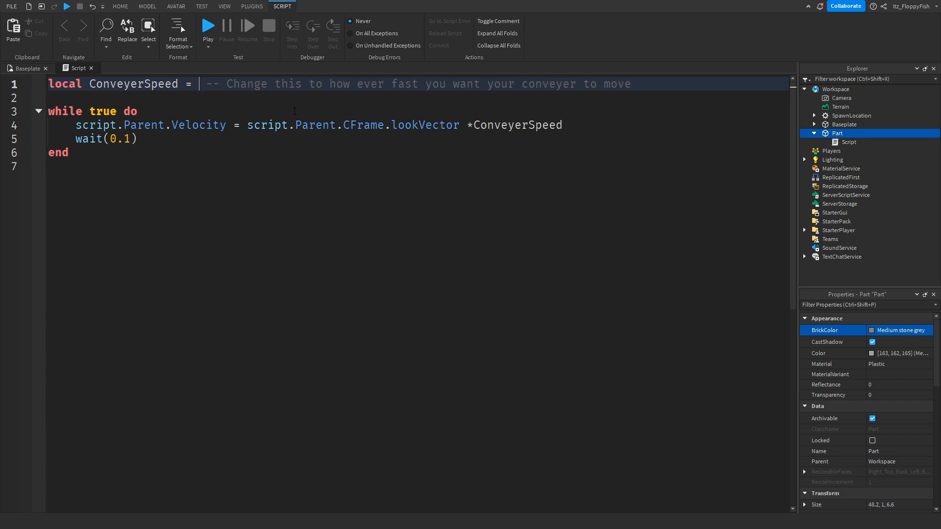
{"action": "type", "text": "14"}
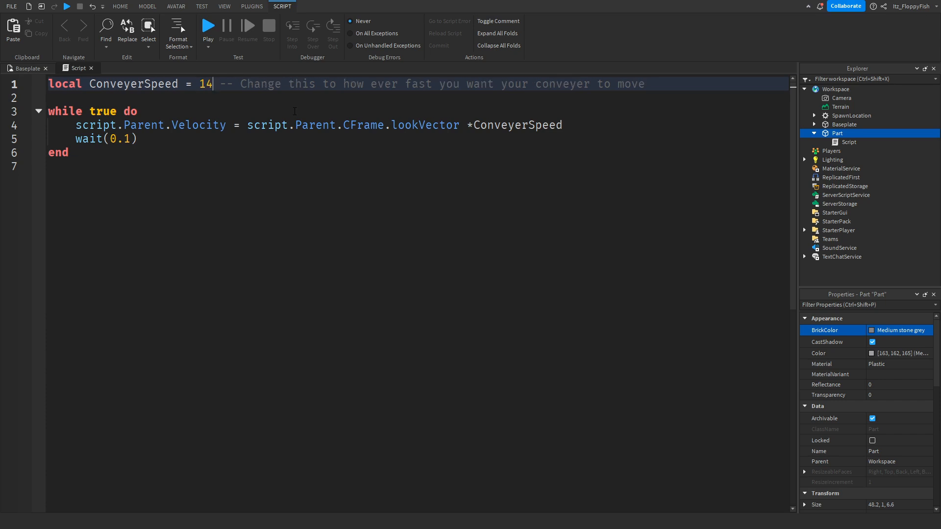
{"action": "type", "text": "7"}
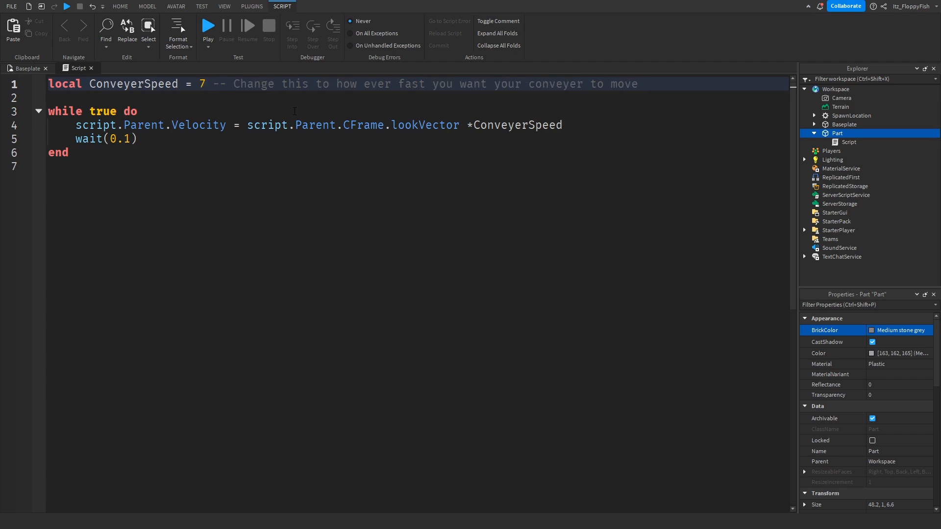
{"action": "type", "text": "14"}
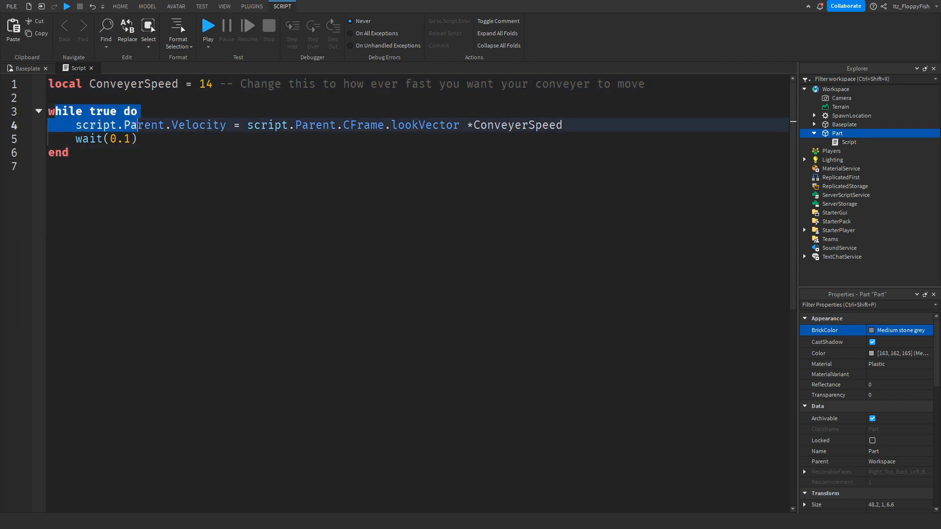
{"action": "left_click", "coordinate": [162, 138]}
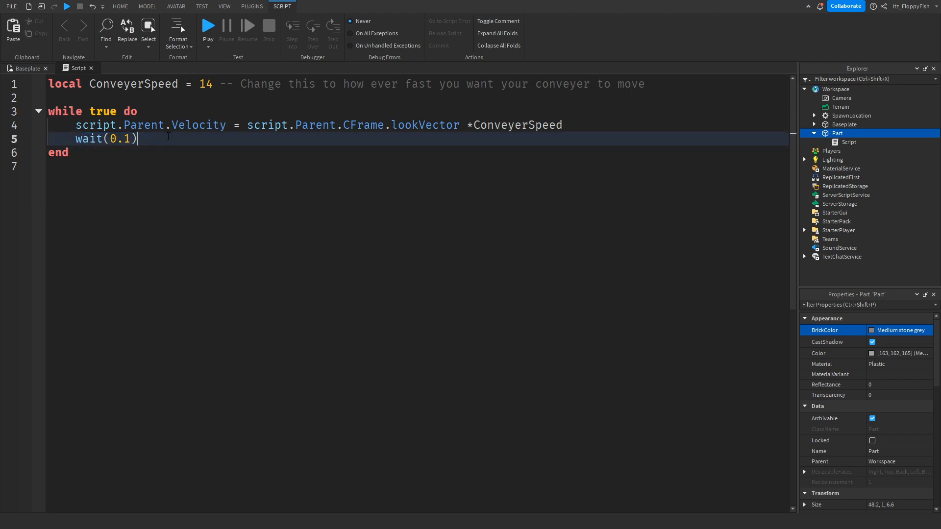
{"action": "left_click_drag", "start_coordinate": [77, 124], "coordinate": [138, 138]}
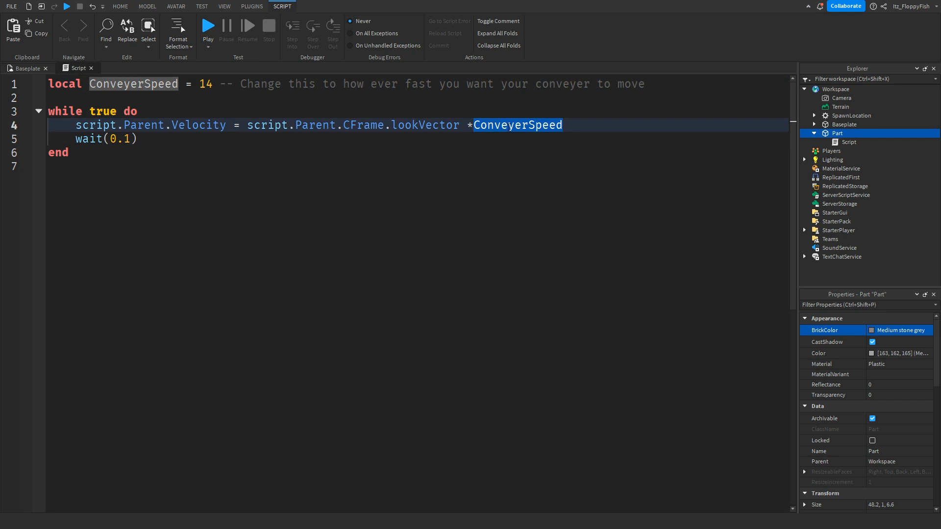
{"action": "type", "text": "12"}
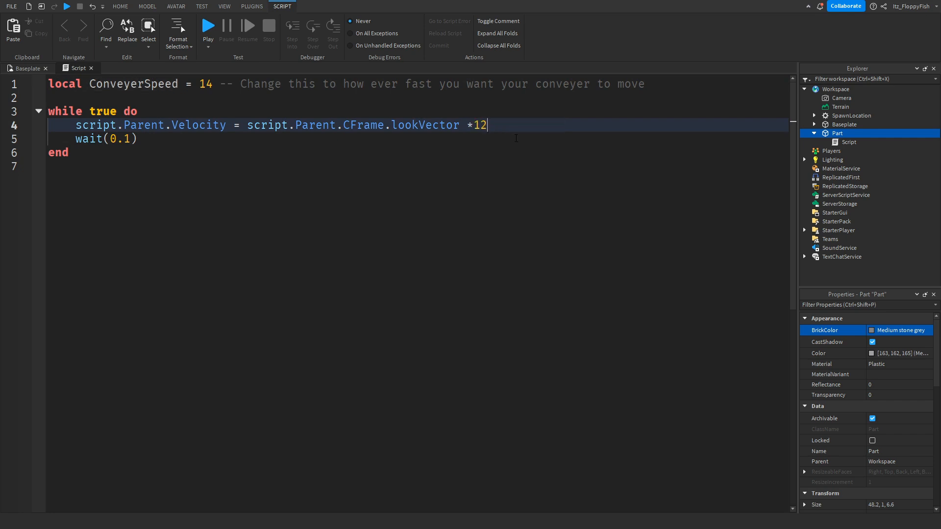
{"action": "type", "text": "ConveyerSpeed"}
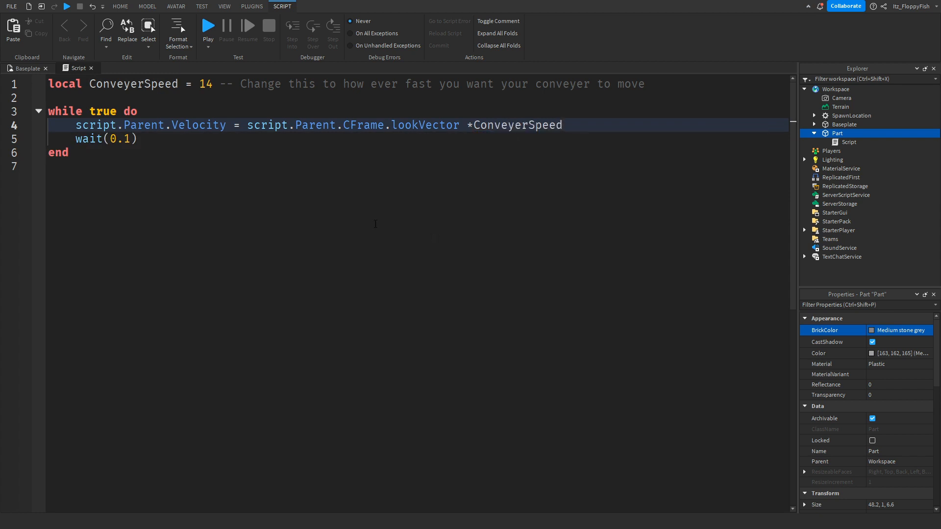
{"action": "left_click", "coordinate": [562, 125]}
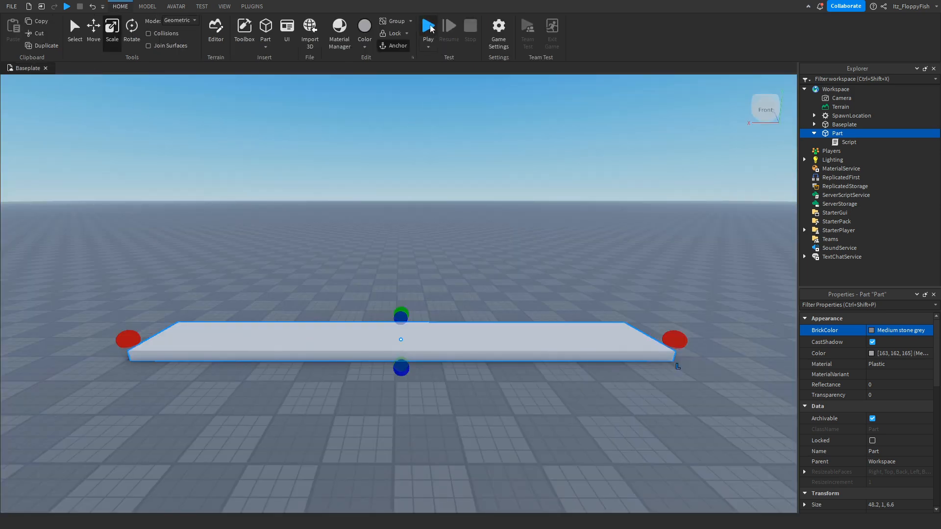
Launch a playtest with the player spawned beside the conveyor slab
{"action": "left_click", "coordinate": [429, 28]}
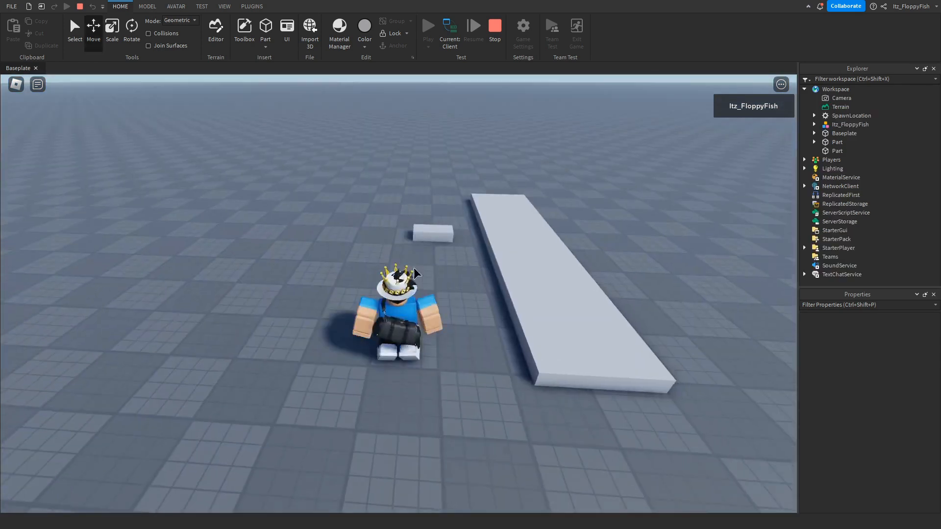
Drop the small 4 by 1 by 2 block onto the conveyor and watch it travel to the far end
{"action": "left_click", "coordinate": [455, 294]}
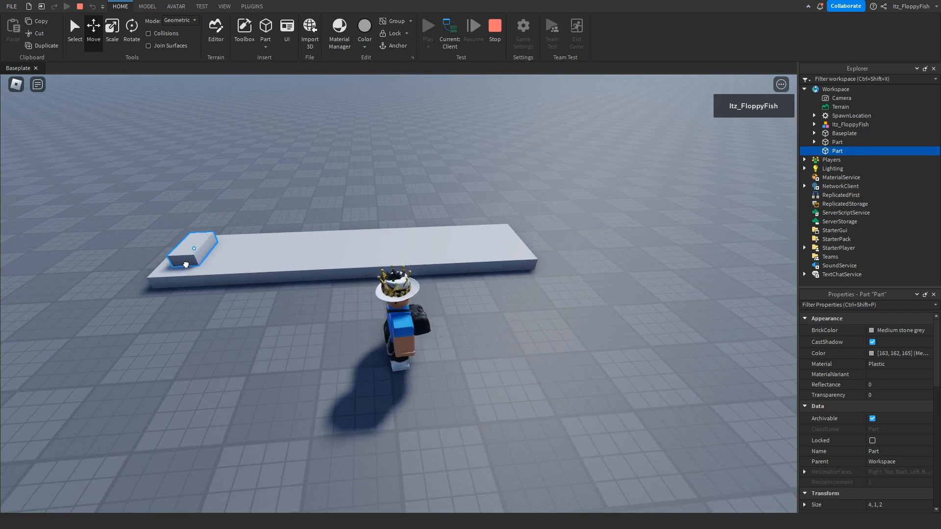
{"action": "left_click_drag", "start_coordinate": [187, 249], "coordinate": [102, 267]}
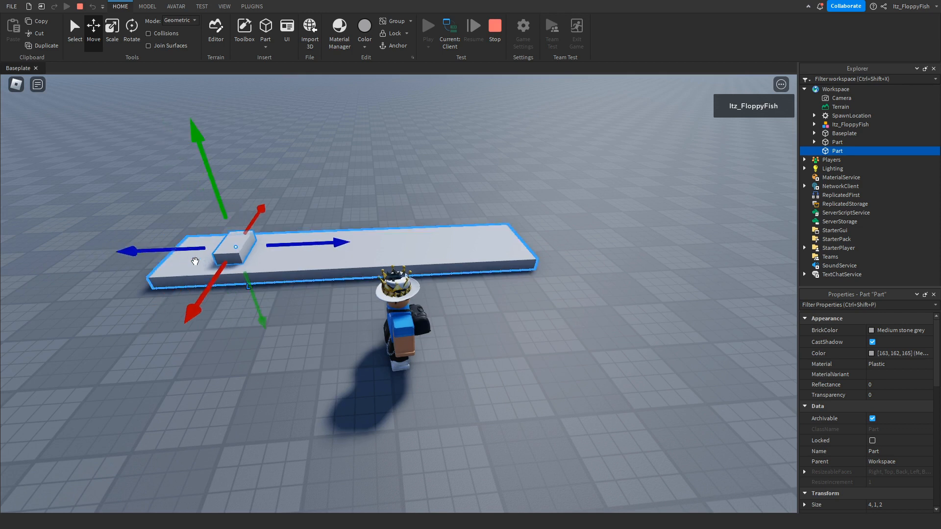
{"action": "left_click_drag", "start_coordinate": [236, 247], "coordinate": [549, 243]}
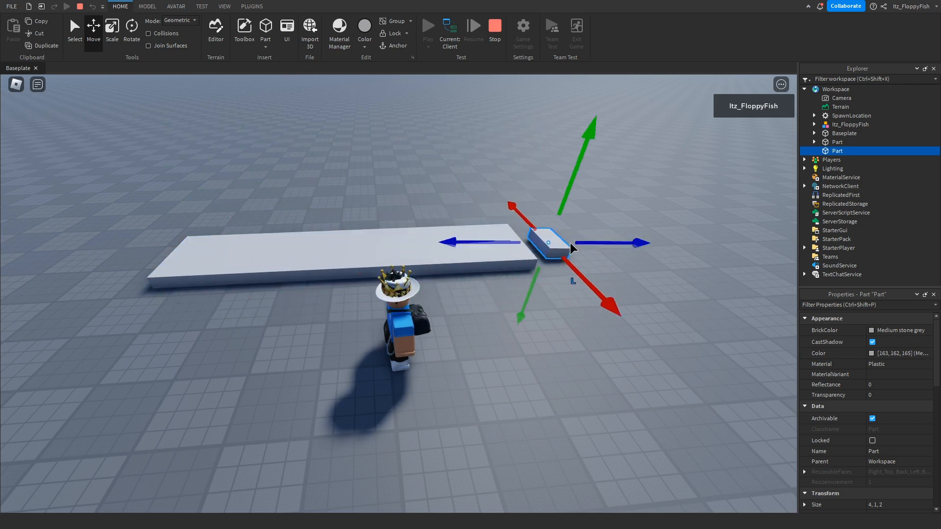